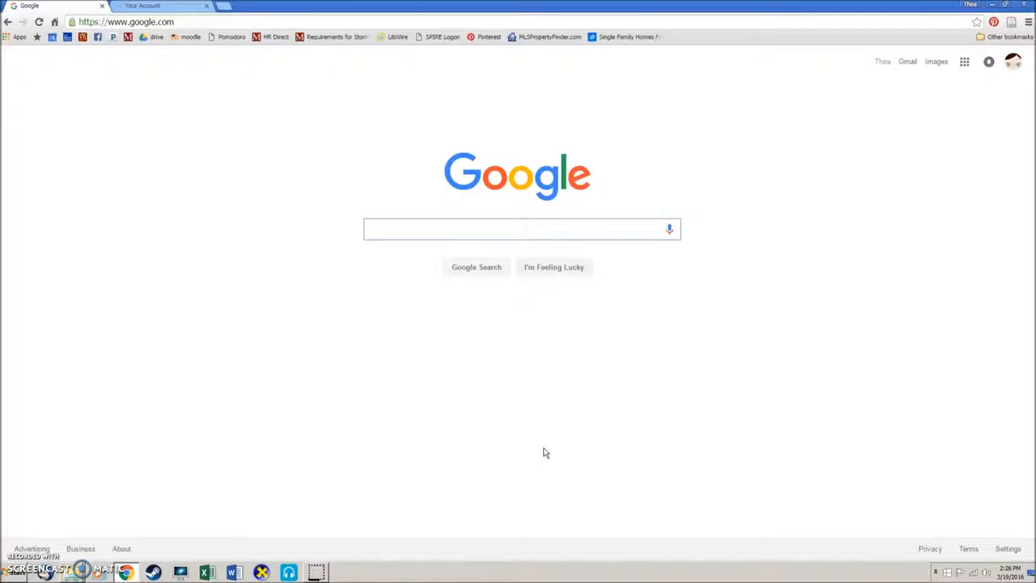
# Navigate from the Google start page to flickr.com via the address bar
pyautogui.click(518, 230)
pyautogui.write('flickr')
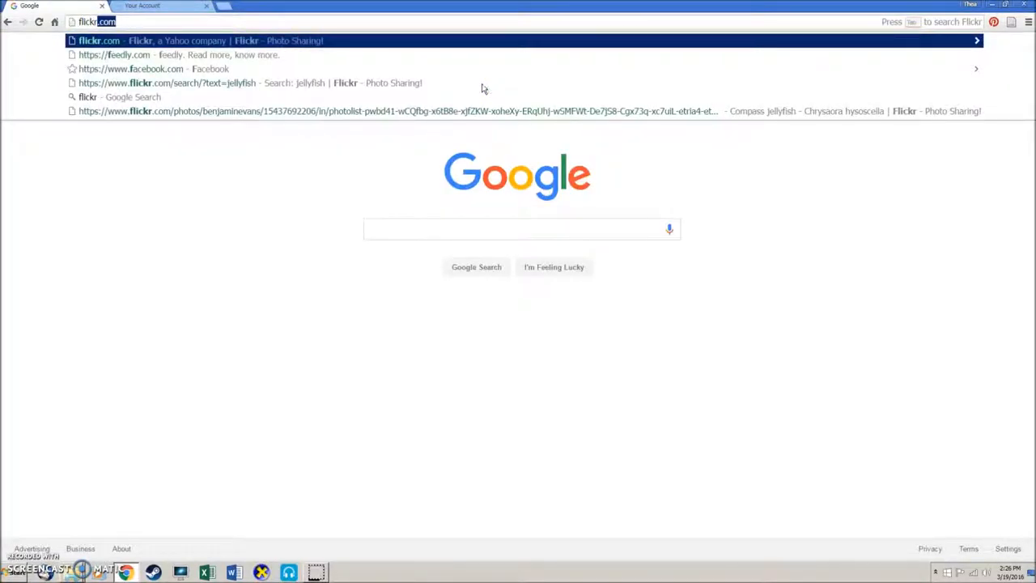
pyautogui.click(98, 40)
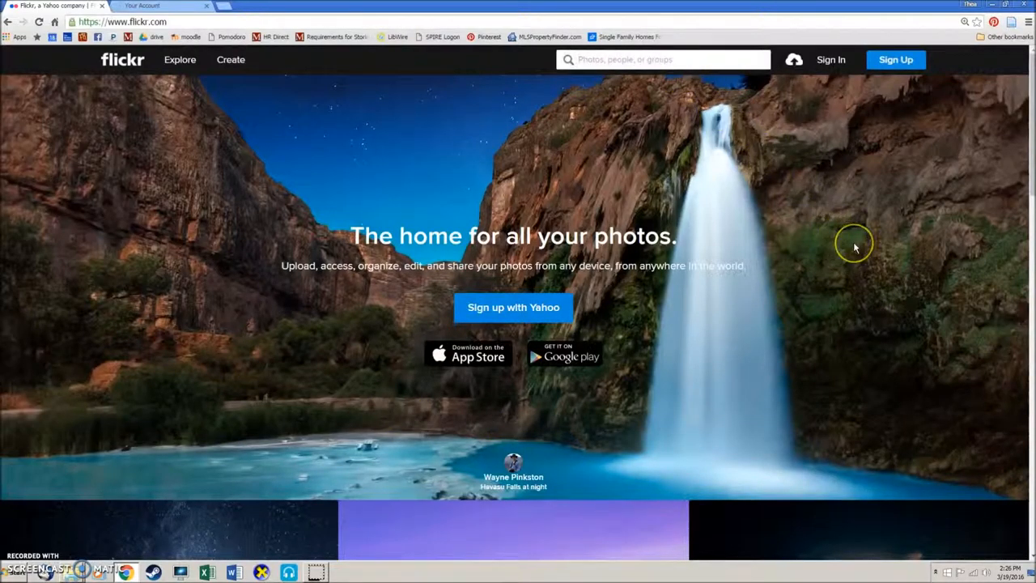
# Search Flickr photos for 'jellyfish' from the site search box
pyautogui.click(663, 59)
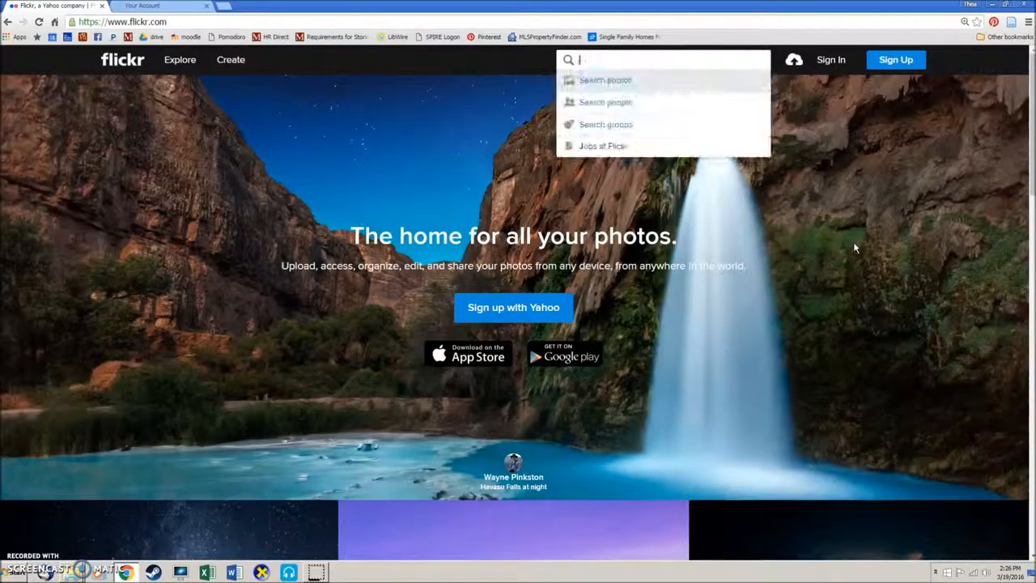
pyautogui.write('jellyfish')
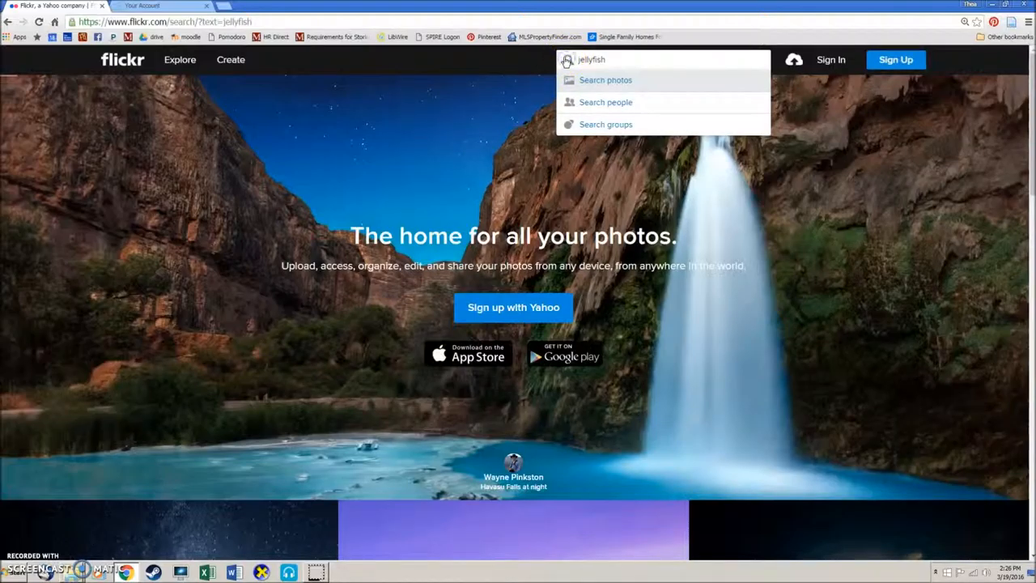
pyautogui.click(605, 79)
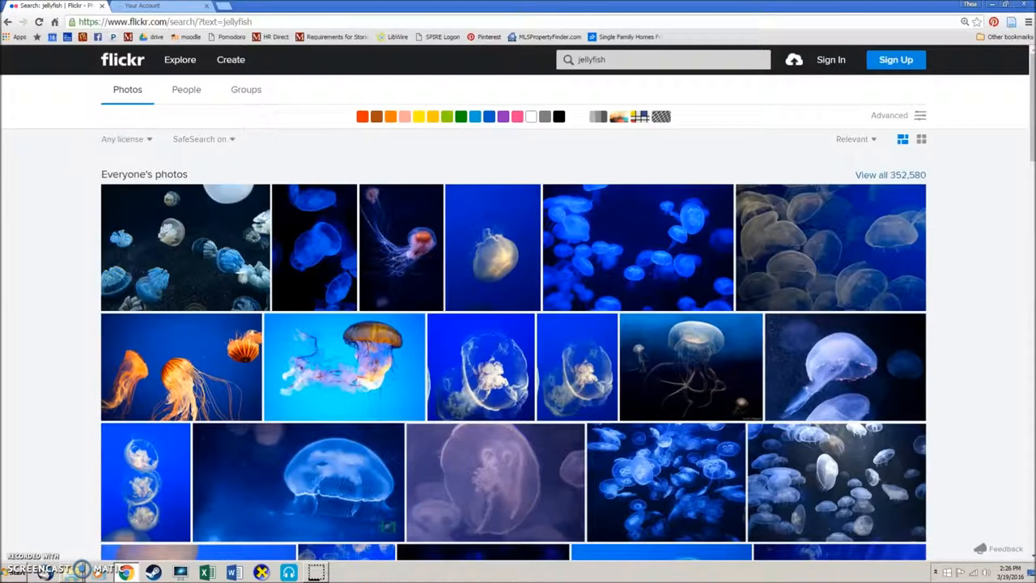
pyautogui.moveTo(891, 178)
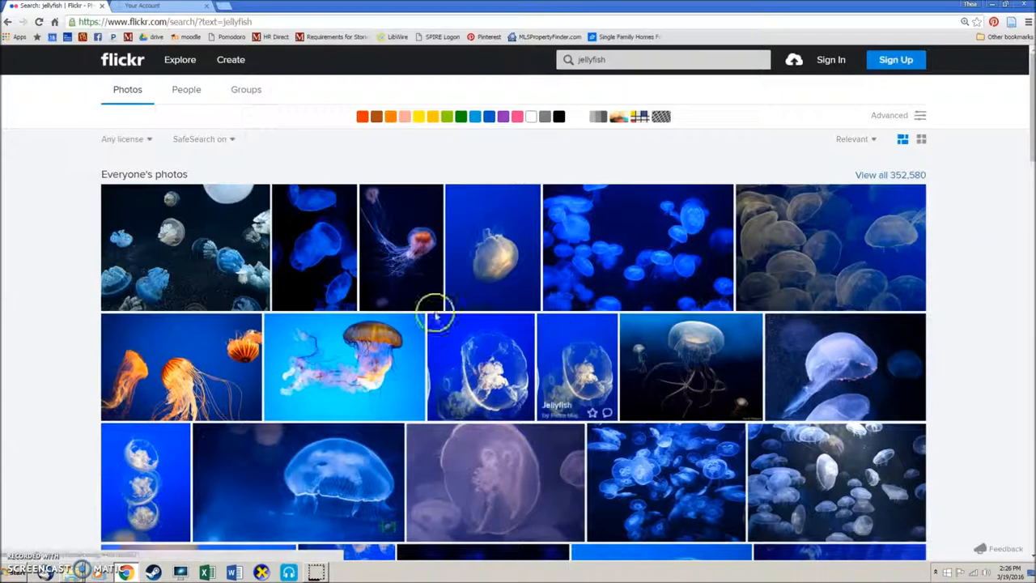
pyautogui.moveTo(8, 246)
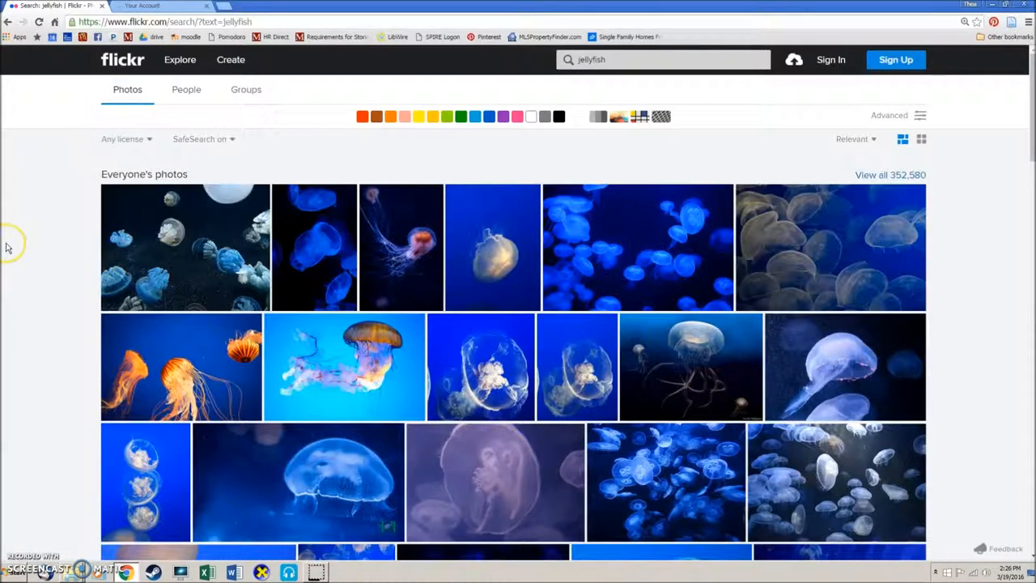
pyautogui.moveTo(31, 230)
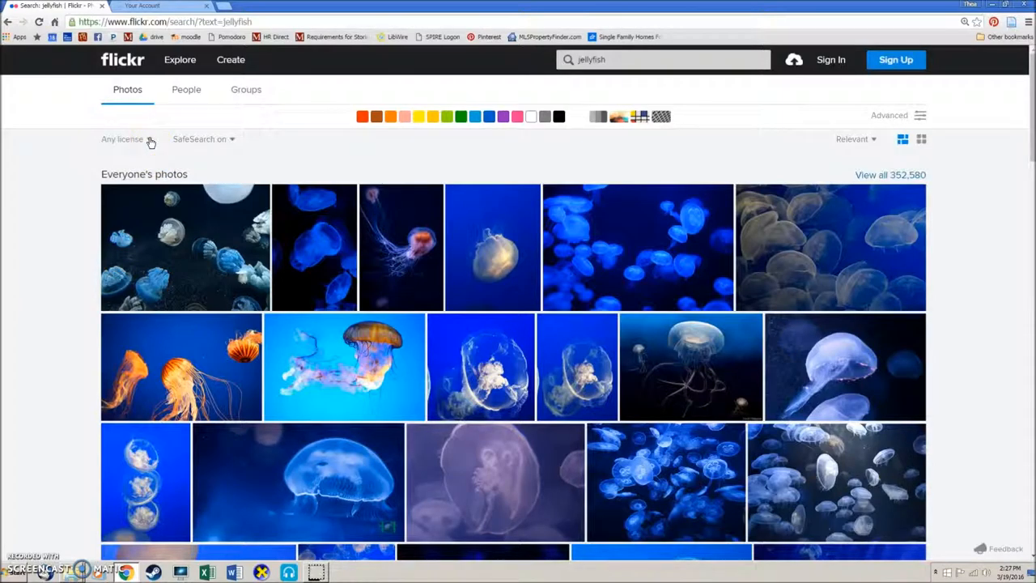
# Filter the jellyfish results to 'No known copyright restrictions' (about 1,352 photos)
pyautogui.click(123, 139)
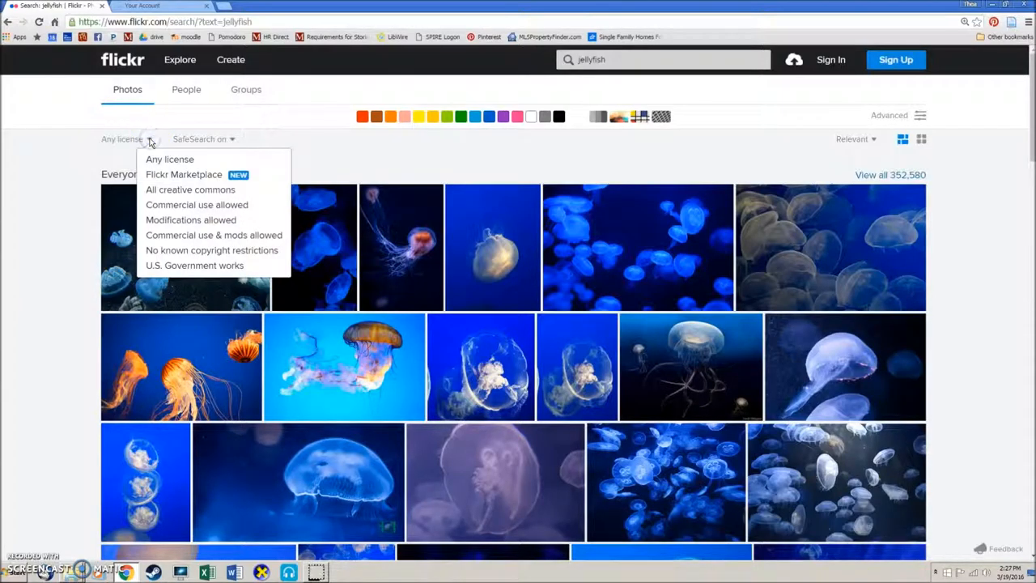
pyautogui.moveTo(272, 233)
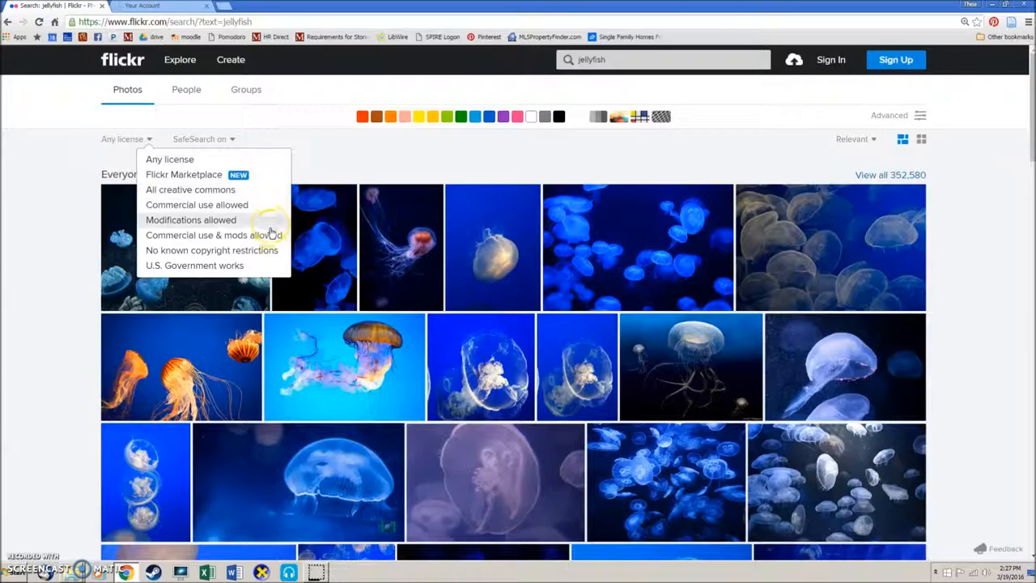
pyautogui.moveTo(275, 255)
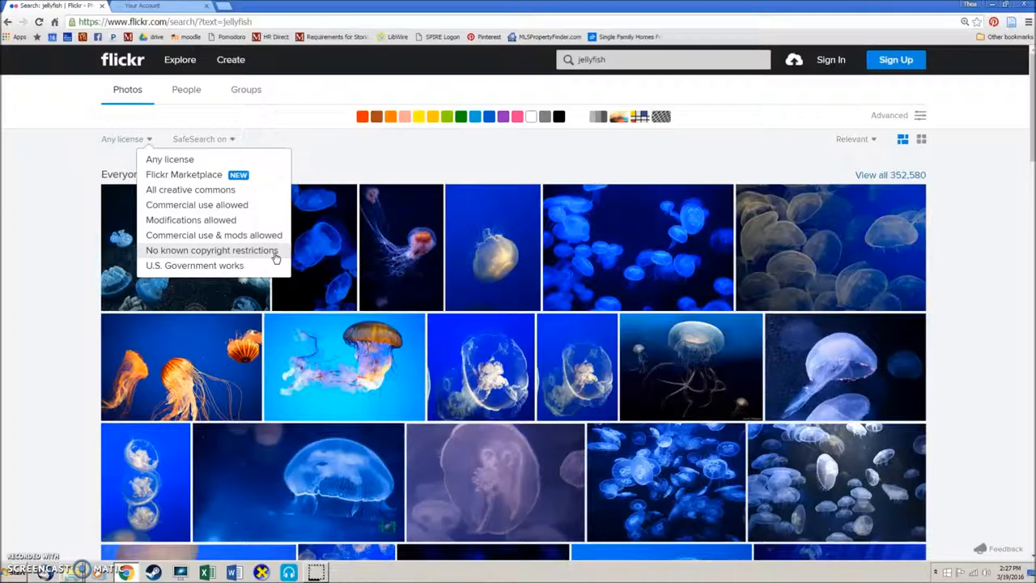
pyautogui.click(211, 249)
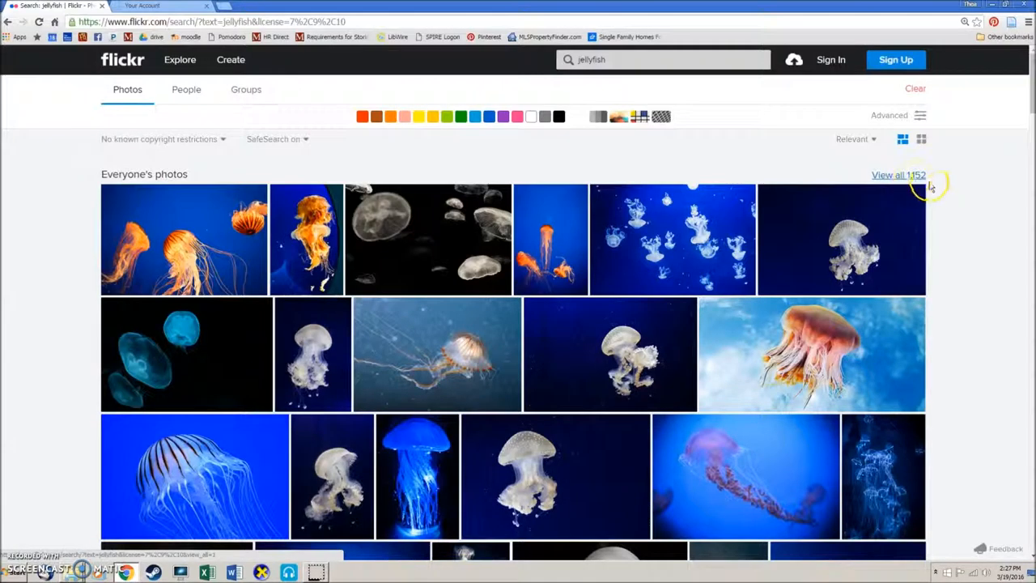
pyautogui.moveTo(965, 235)
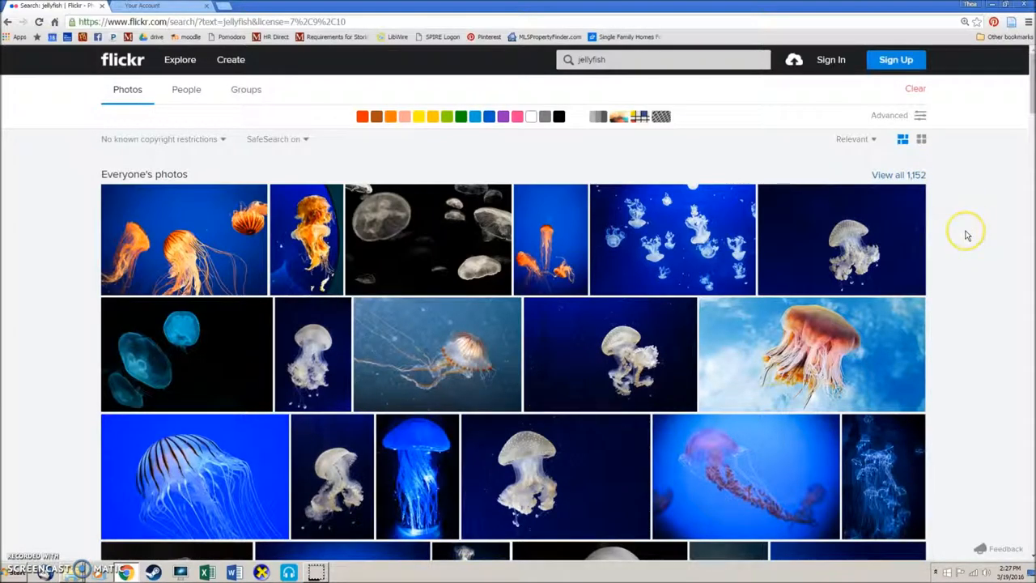
pyautogui.moveTo(967, 235)
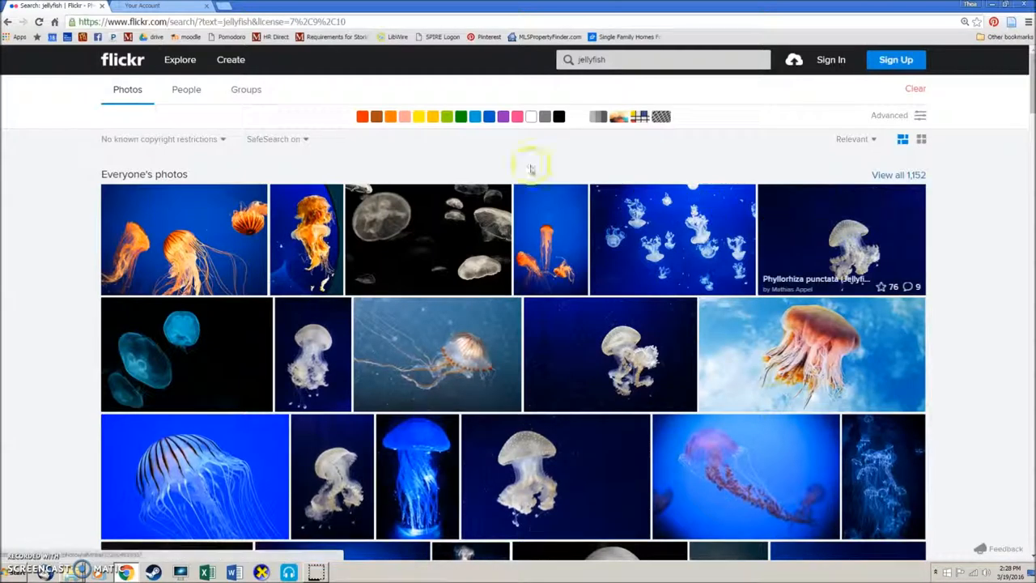
pyautogui.moveTo(420, 354)
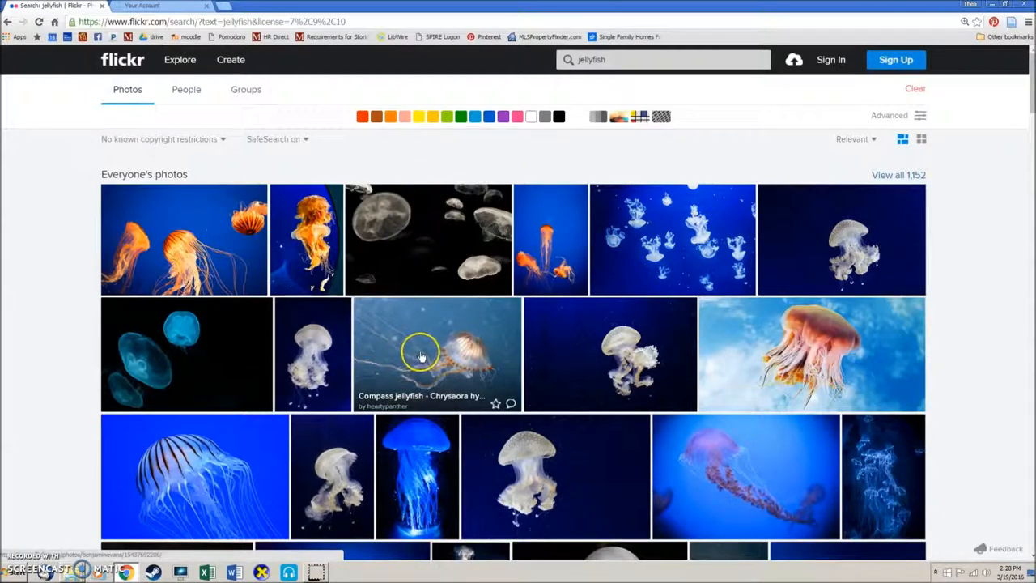
pyautogui.moveTo(397, 362)
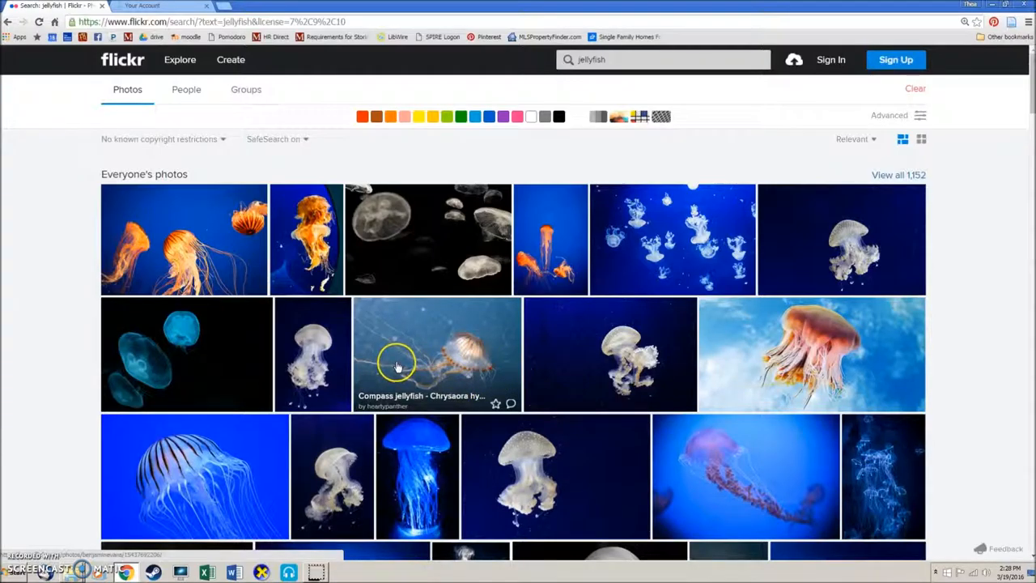
# Select the Compass jellyfish - Chrysaora hysoscella thumbnail from the filtered results
pyautogui.click(397, 356)
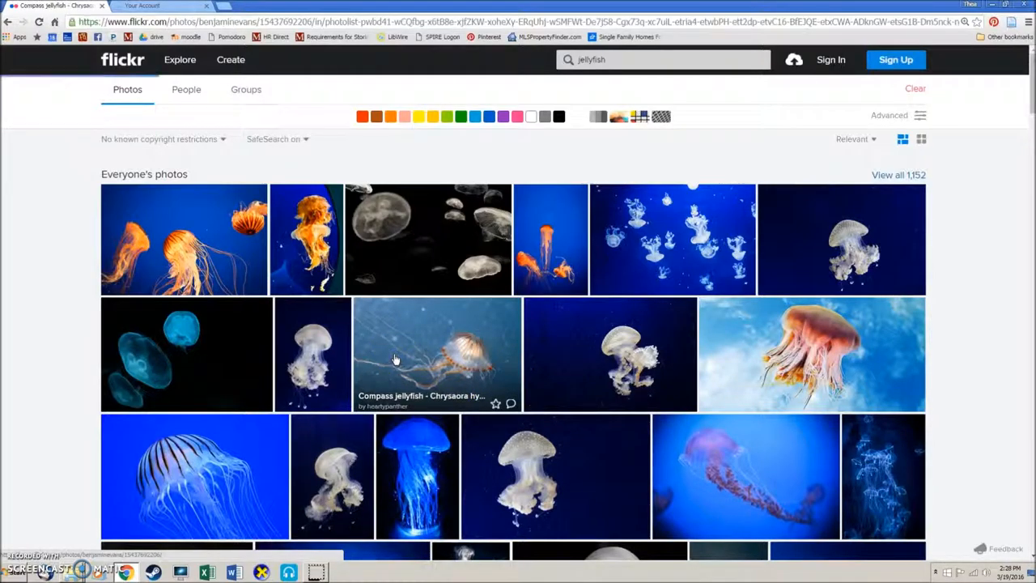
# View the Compass jellyfish photo page and its Public domain license and details below the image
pyautogui.click(436, 353)
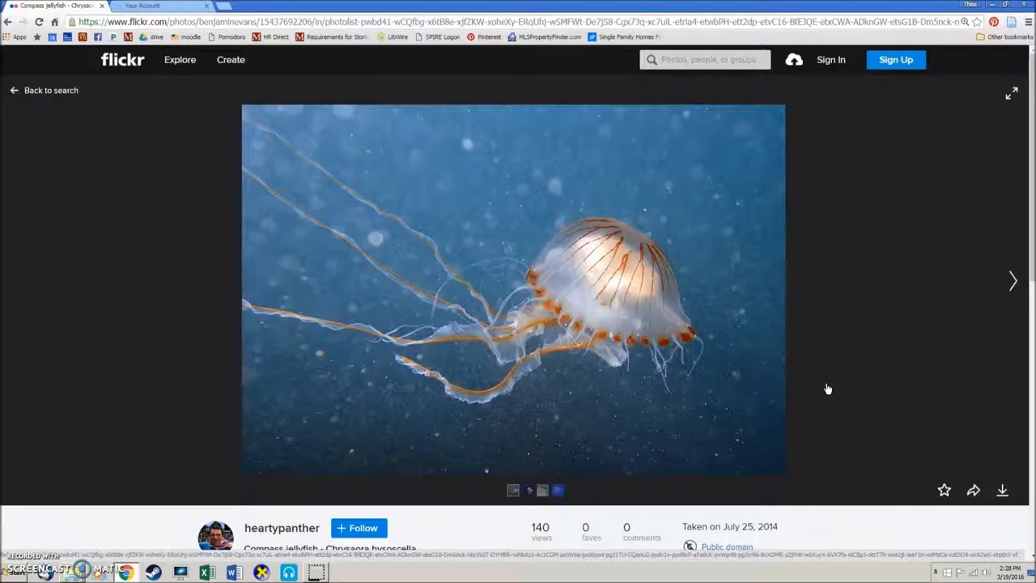
pyautogui.scroll(-3)
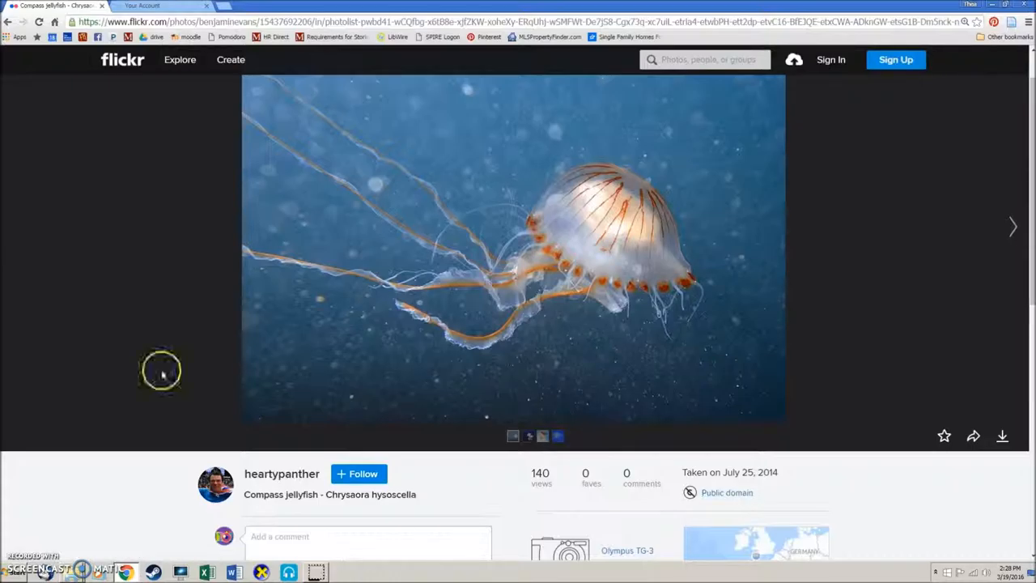
pyautogui.scroll(-3)
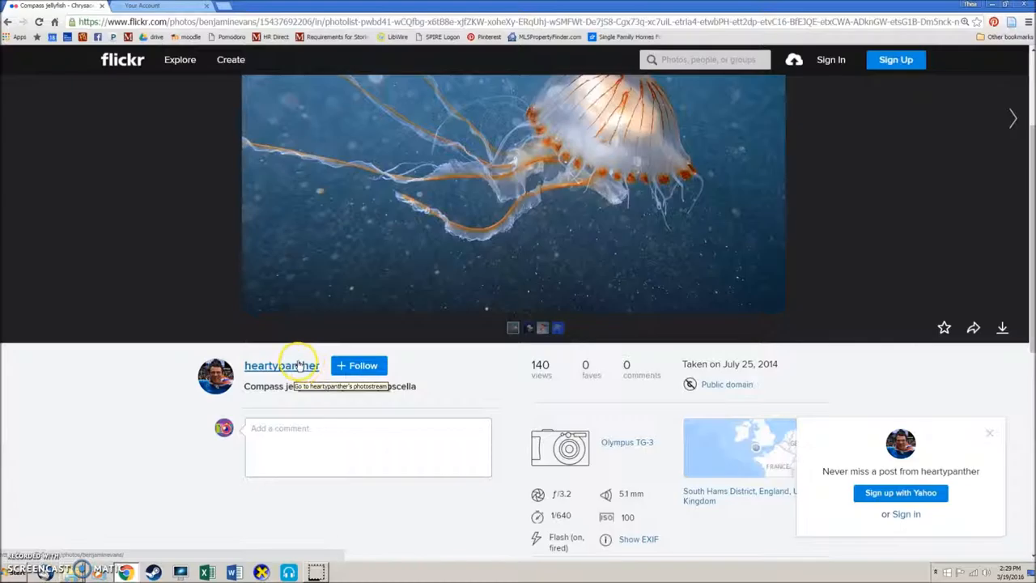
pyautogui.moveTo(267, 385)
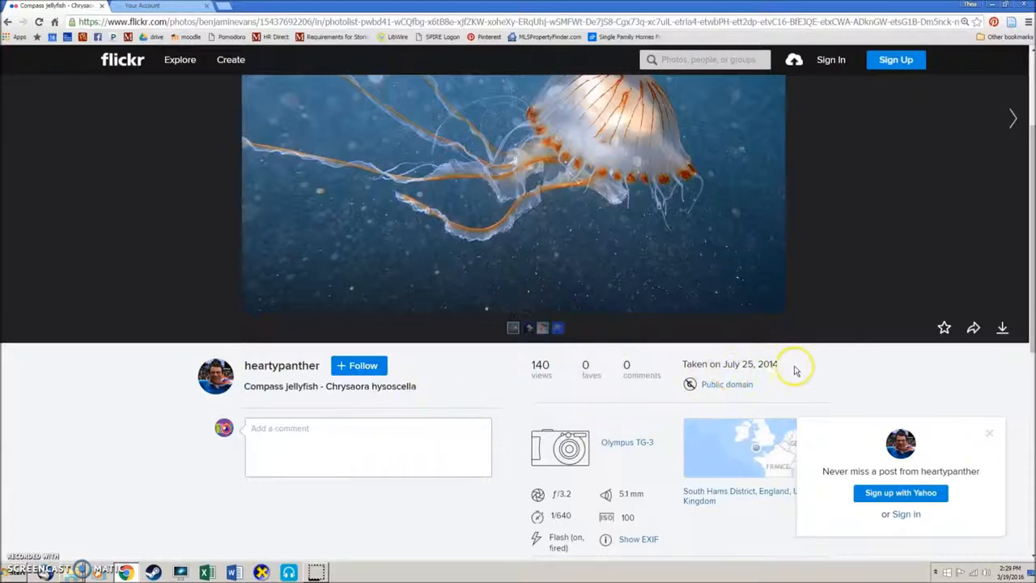
pyautogui.moveTo(784, 359)
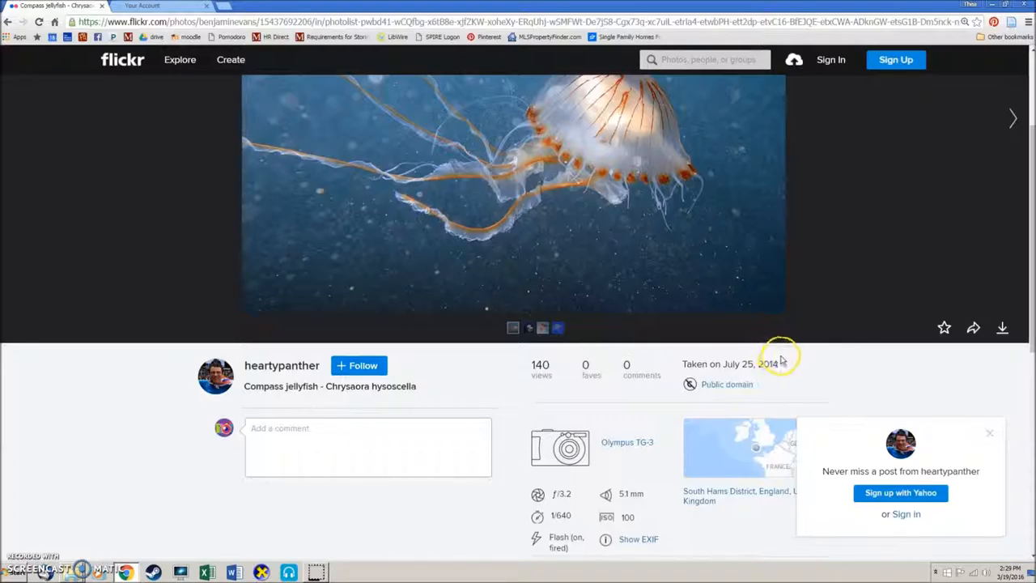
pyautogui.scroll(-3)
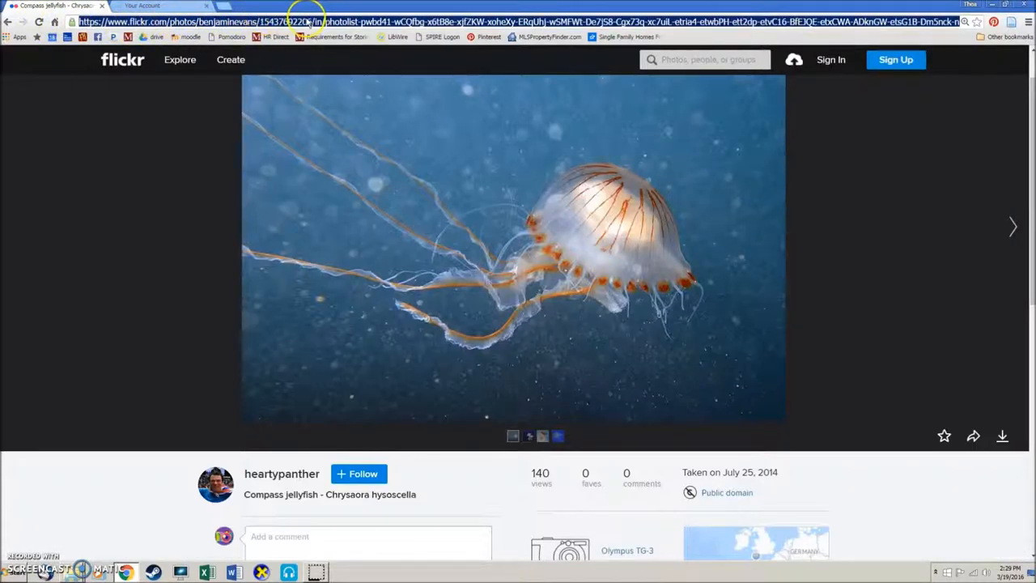
pyautogui.moveTo(725, 32)
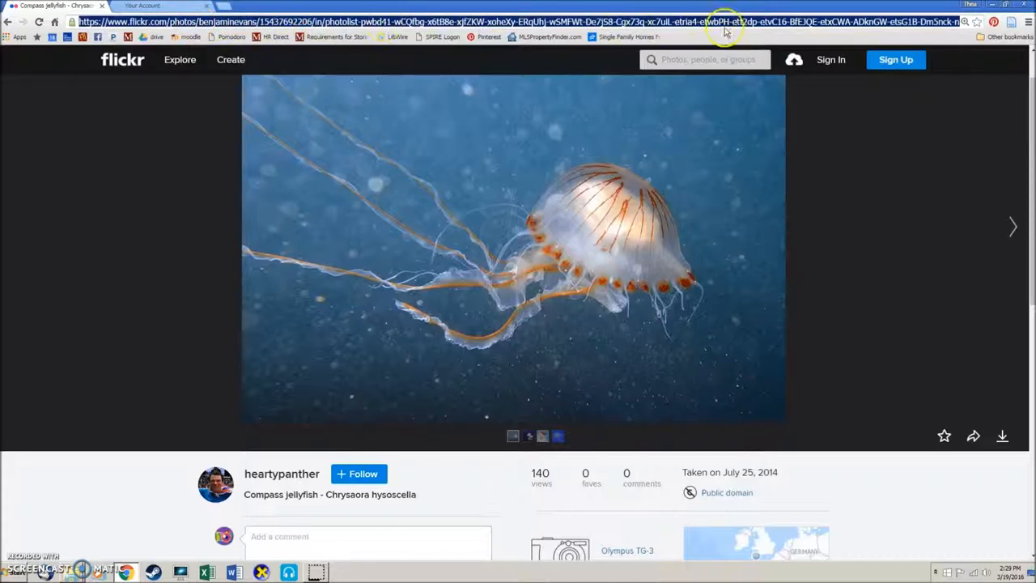
pyautogui.moveTo(937, 353)
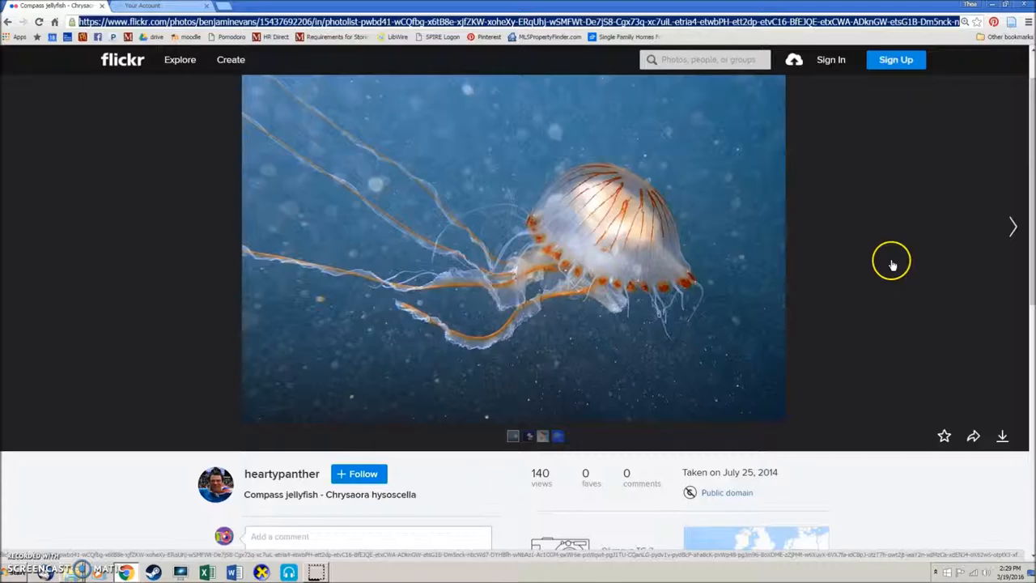
pyautogui.moveTo(984, 424)
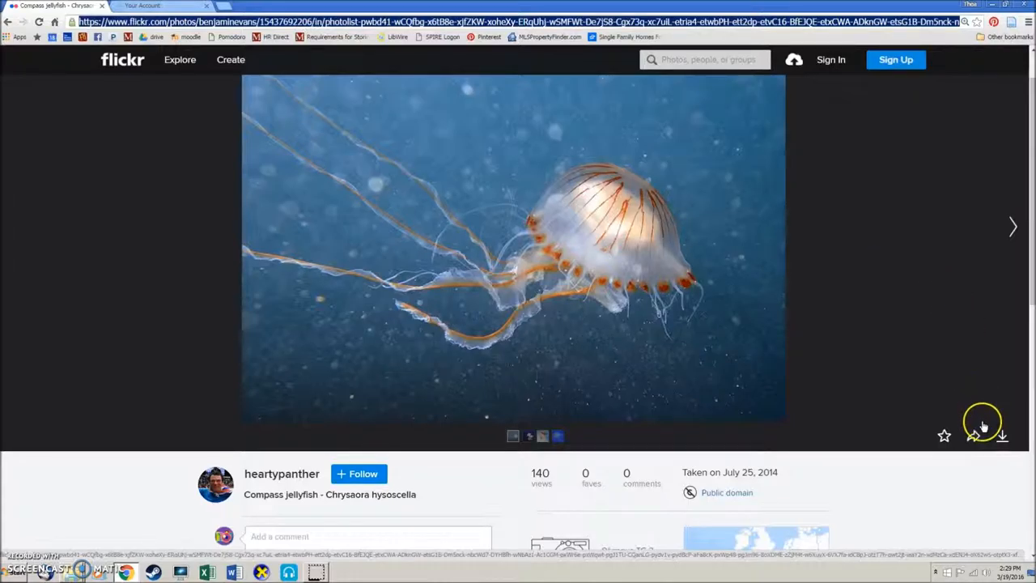
pyautogui.moveTo(974, 437)
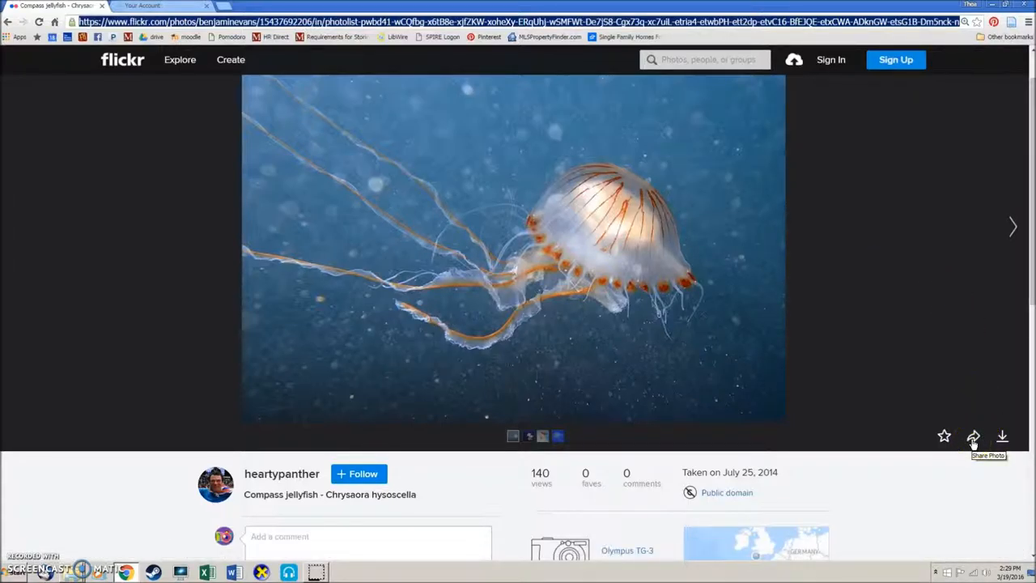
pyautogui.click(975, 437)
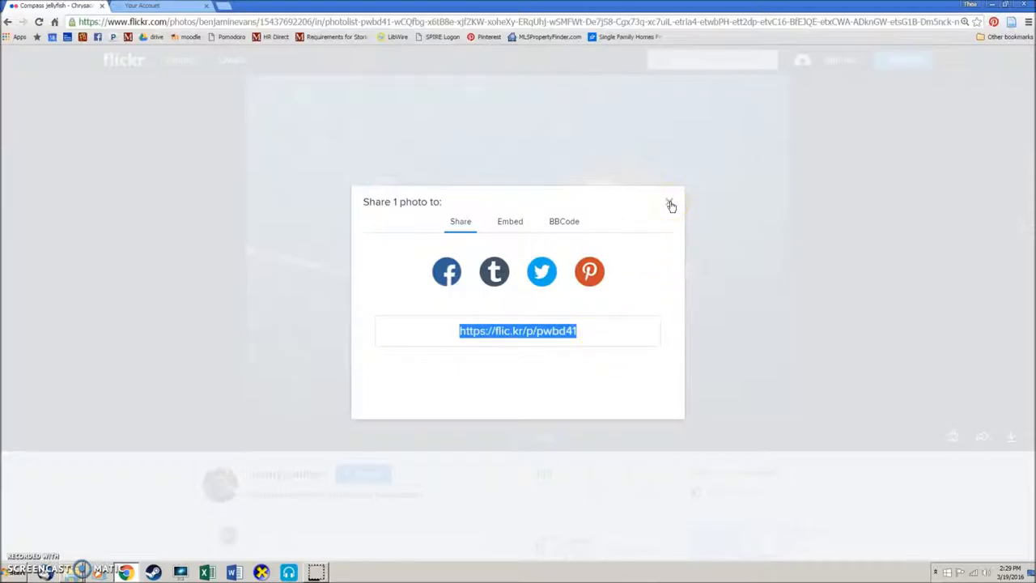
pyautogui.click(670, 204)
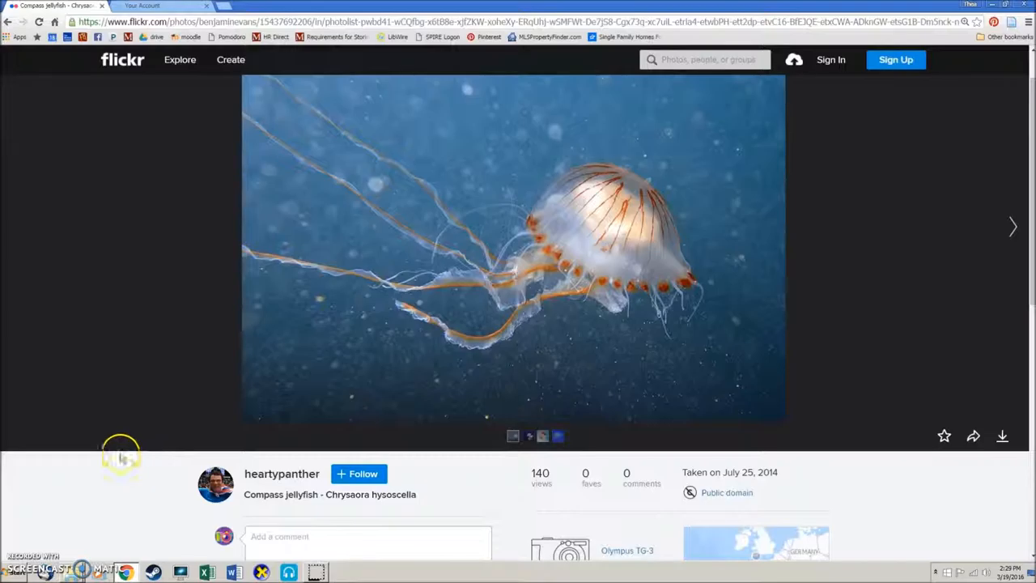